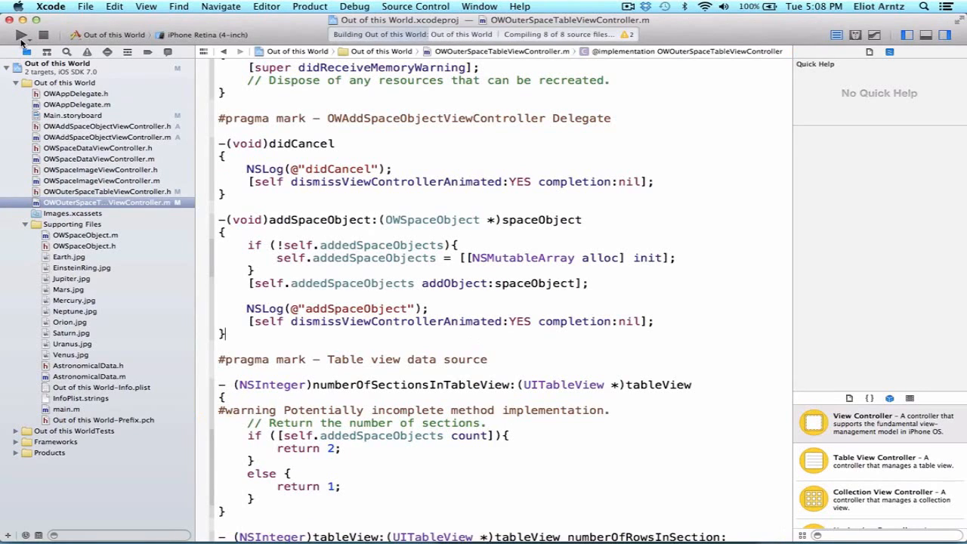
- Add a new planet named 'pluto' through the + form and submit it
click(18, 36)
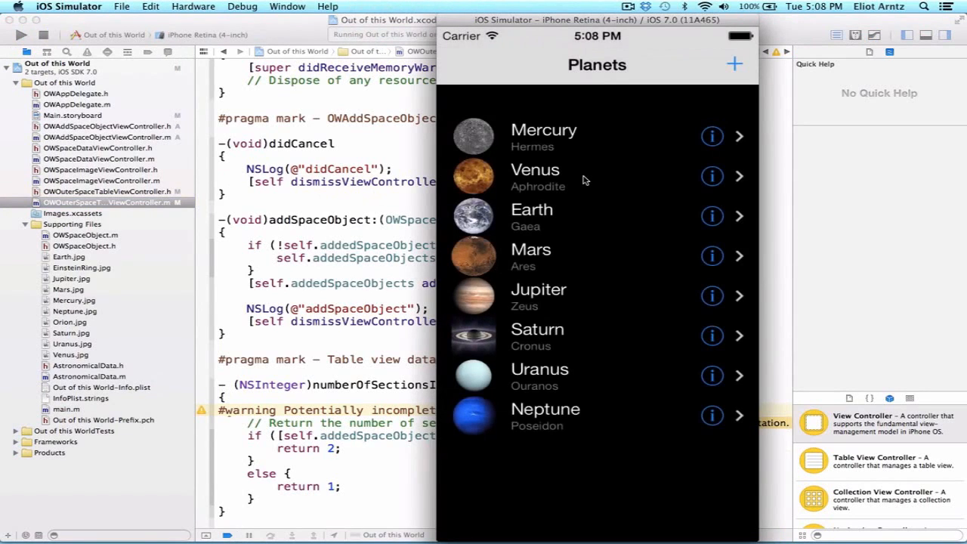
click(732, 63)
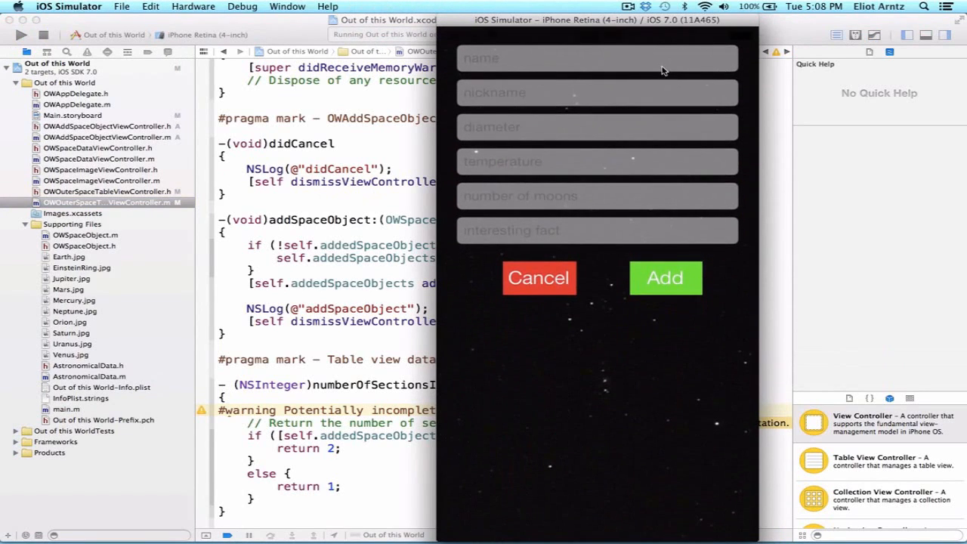
text(pluto)
text(fdslajk)
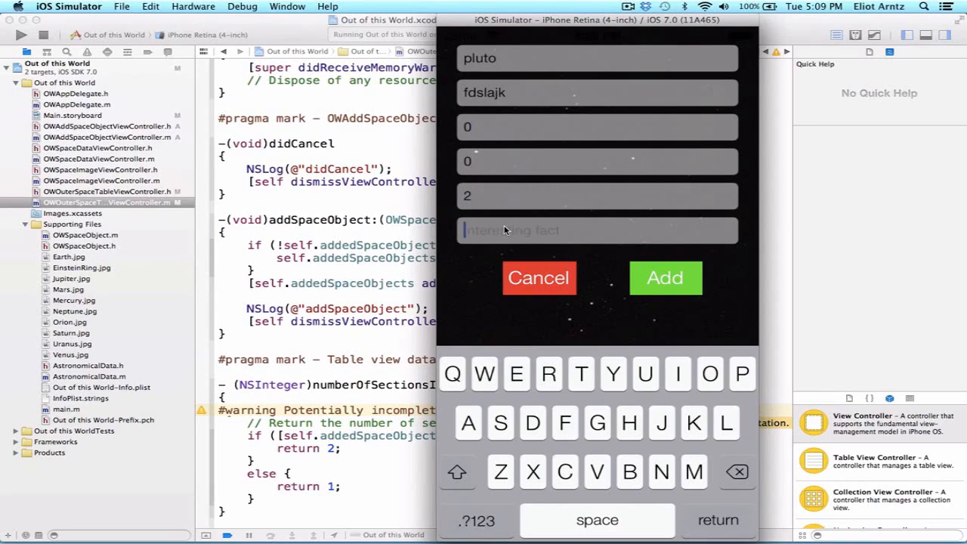
text(whatever)
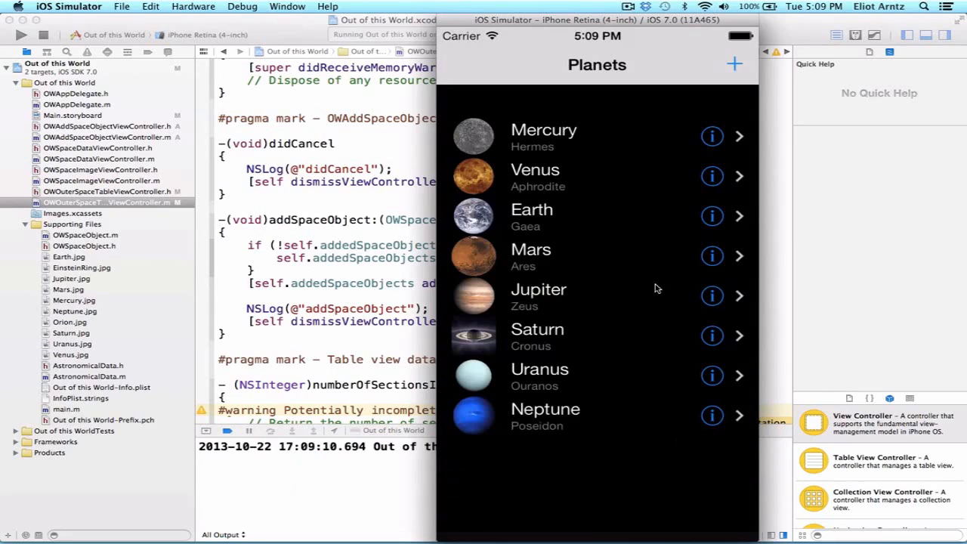
mouse_move(505, 453)
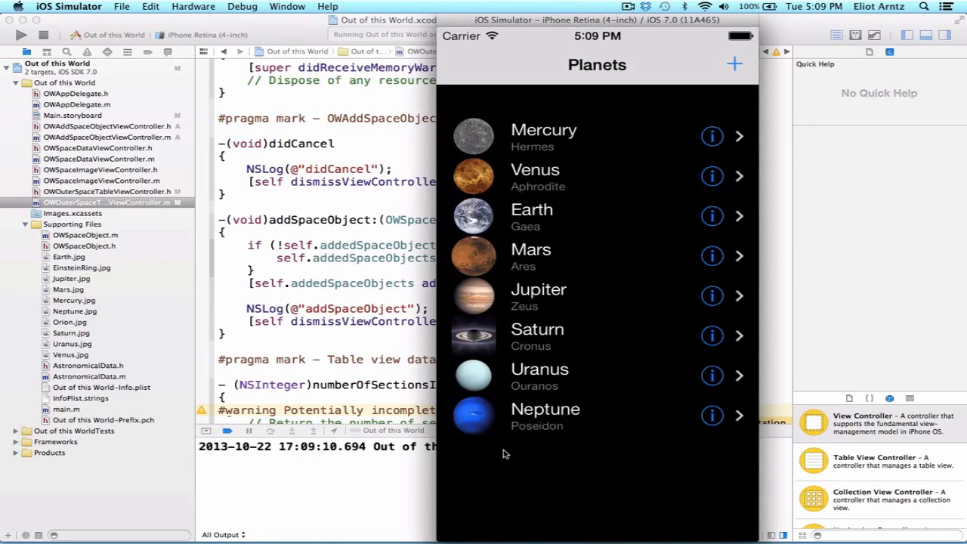
mouse_move(544, 423)
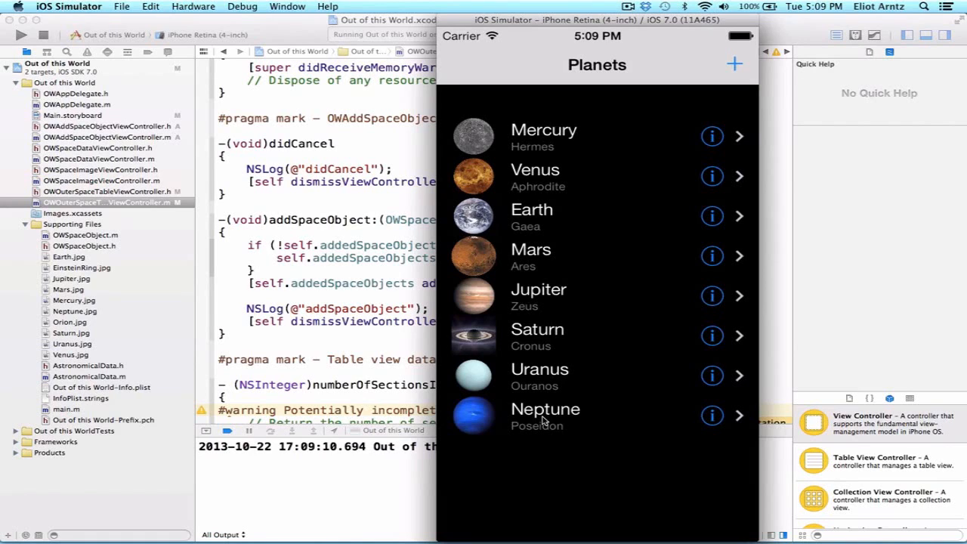
mouse_move(665, 374)
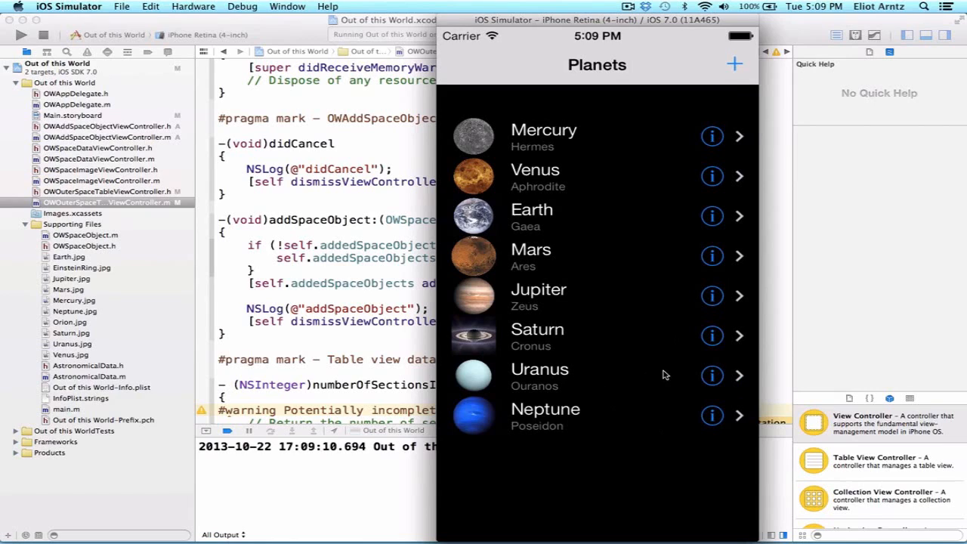
mouse_move(659, 388)
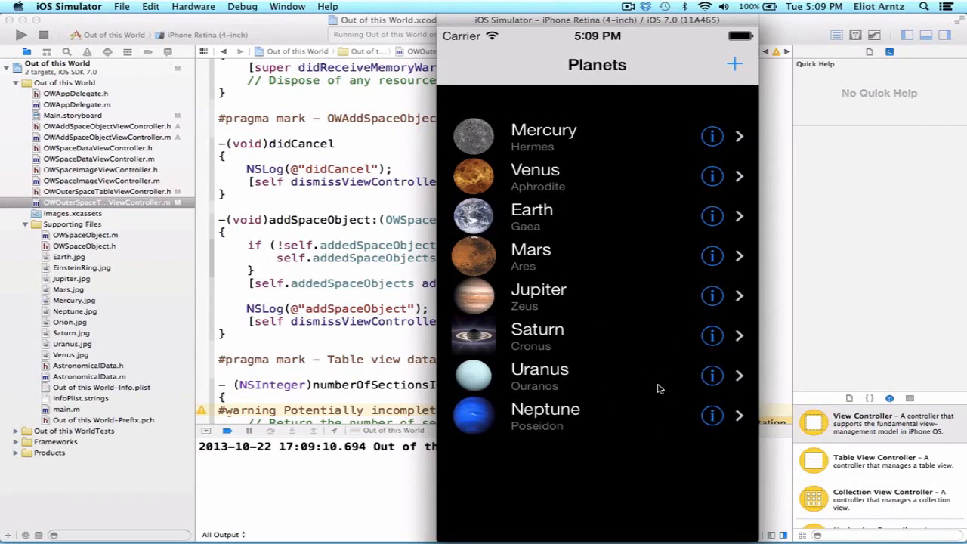
mouse_move(656, 378)
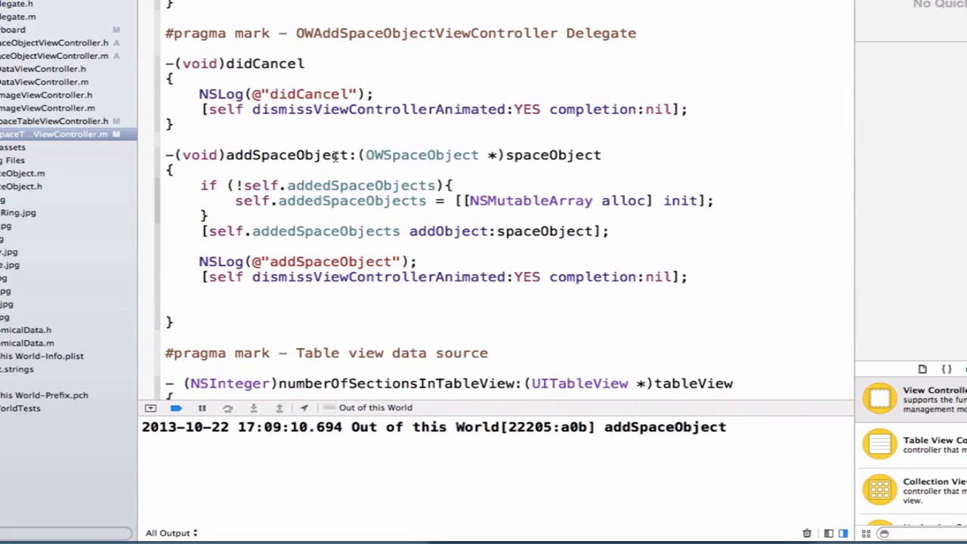
- Add [self.tableView reloadData] after the dismiss call in addSpaceObject and rerun the app
text([self.])
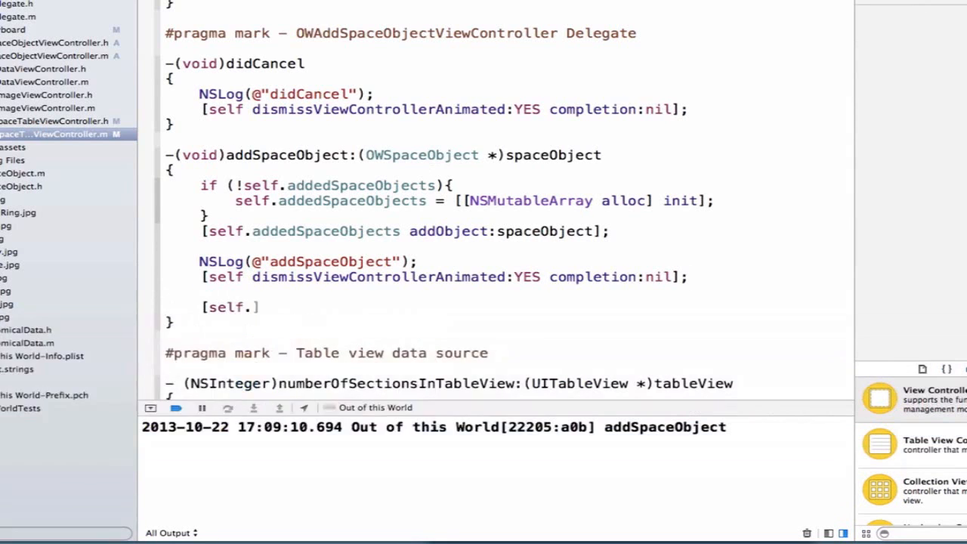
text(tableView)
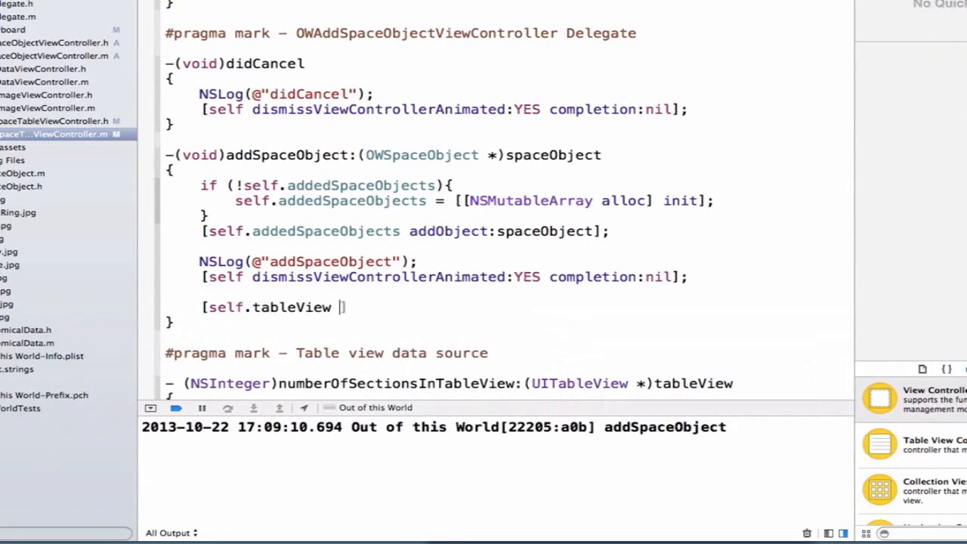
text(reloadData)
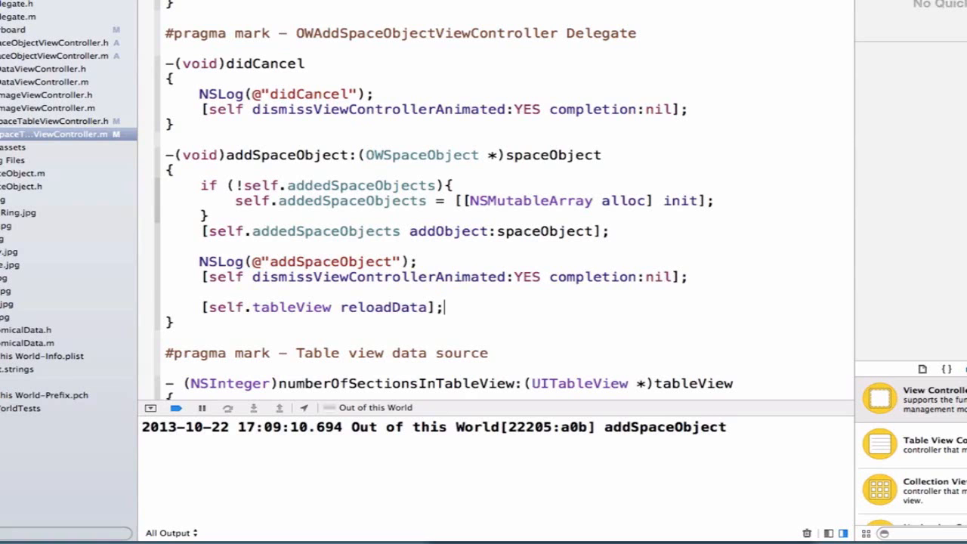
click(24, 38)
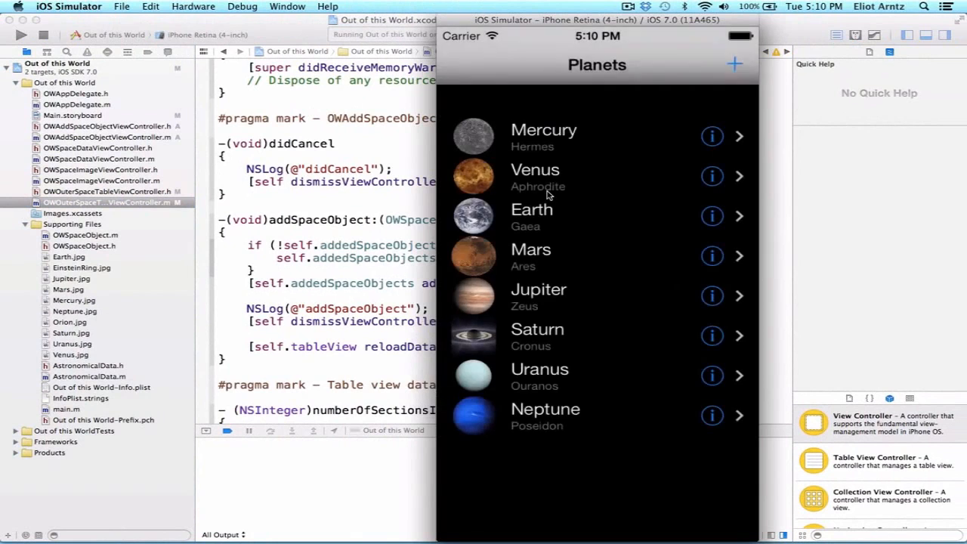
- Start a new space object with name Pluto, nickname Hades and diameter 20000
click(731, 64)
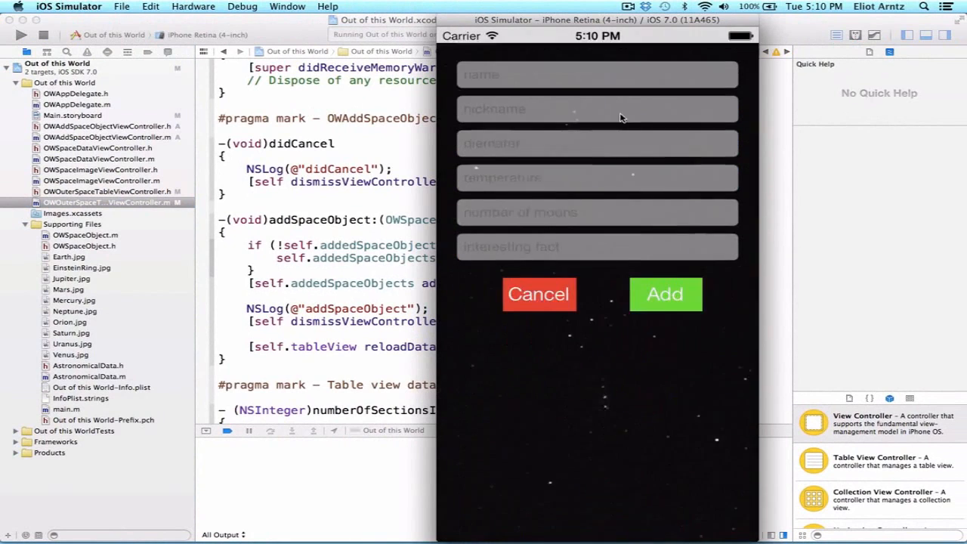
click(596, 76)
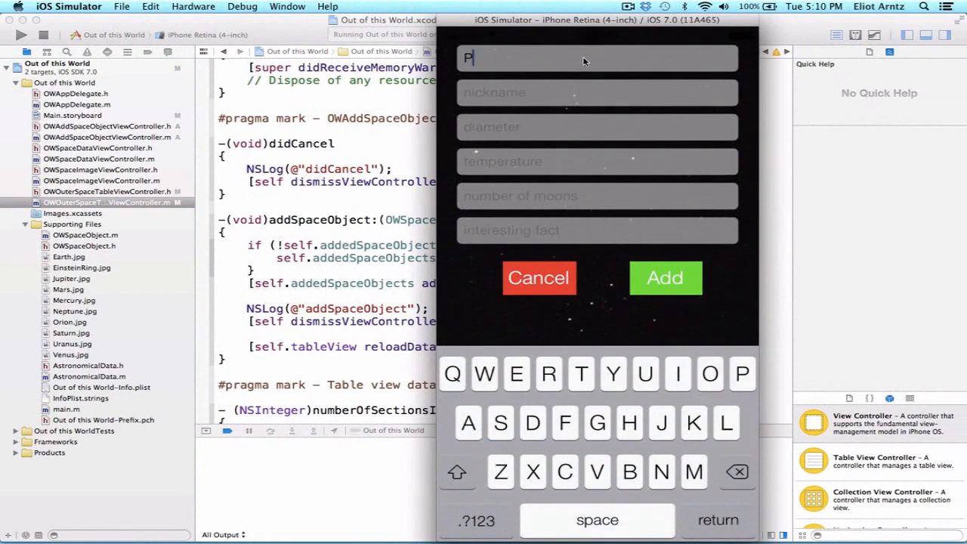
text(luto)
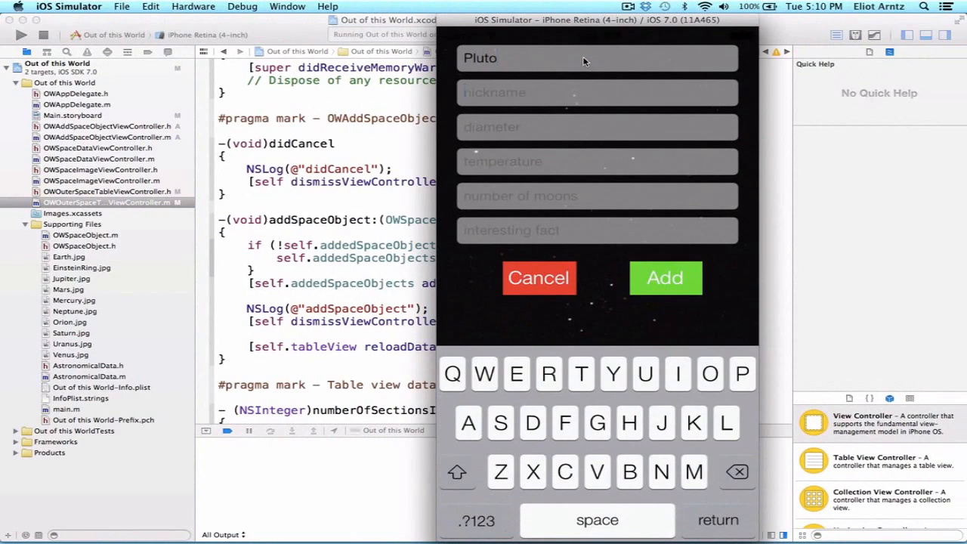
text(Hades)
text(2)
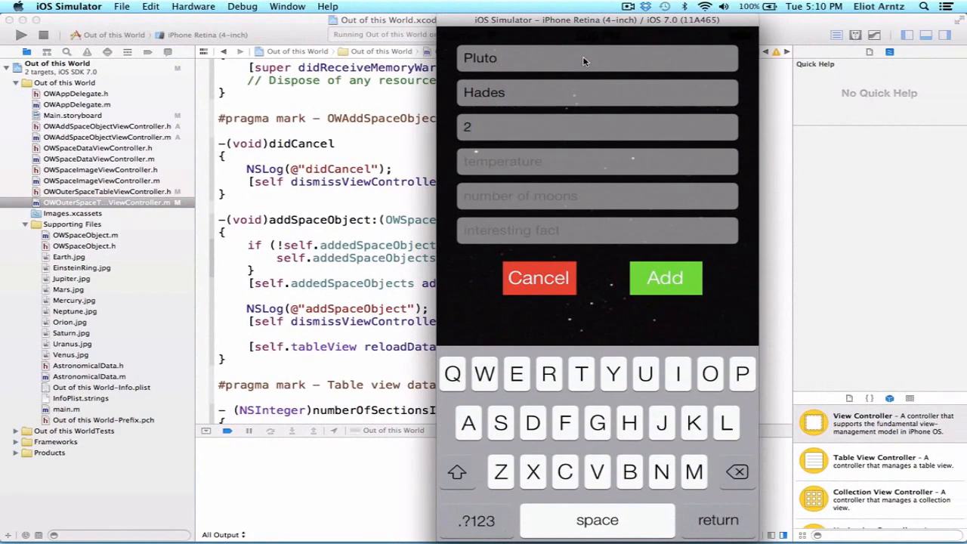
text(0000)
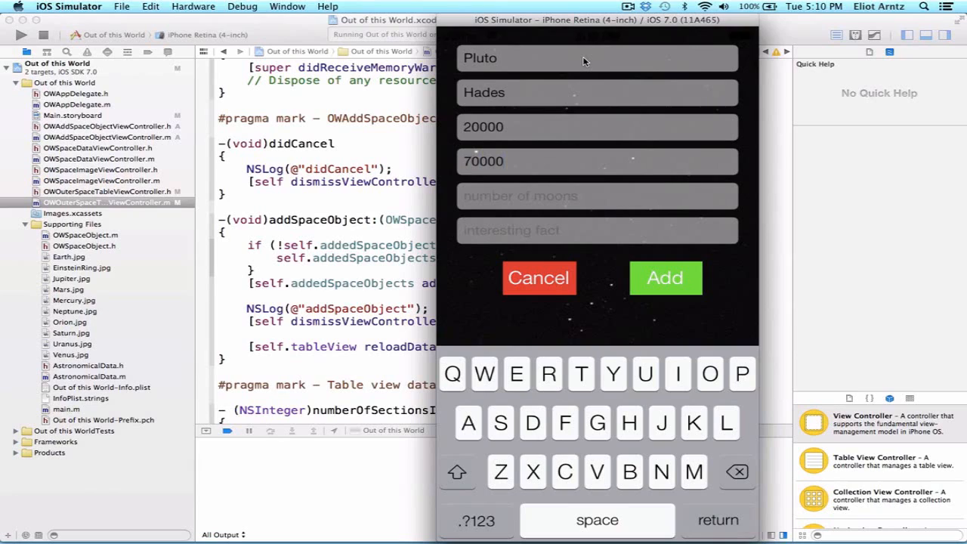
- Enter temperature -180, 0 moons and the fact 'Discovered in 1930'
click(597, 160)
text(-18)
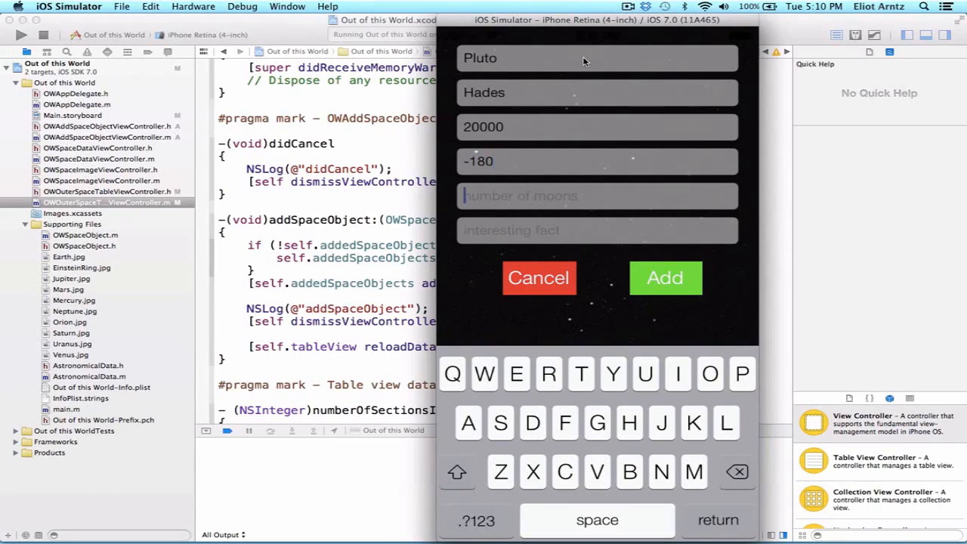
text(0)
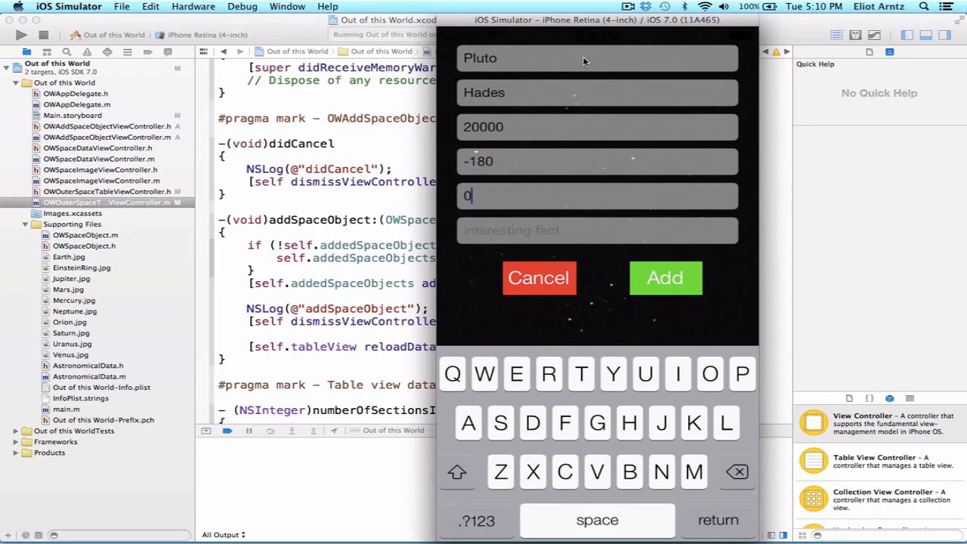
text(Discovered in 1930)
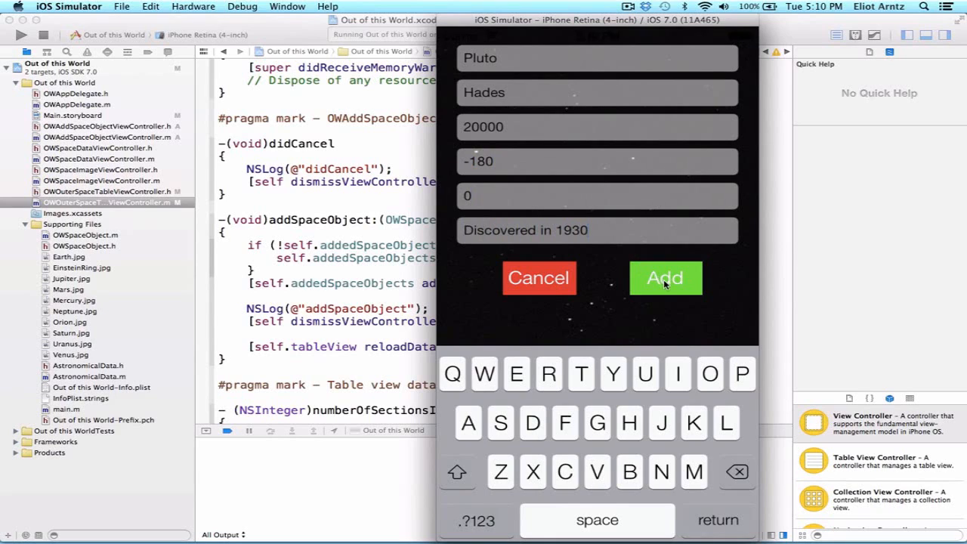
- Submit the Pluto entry so it appears as a new row below Neptune
click(665, 277)
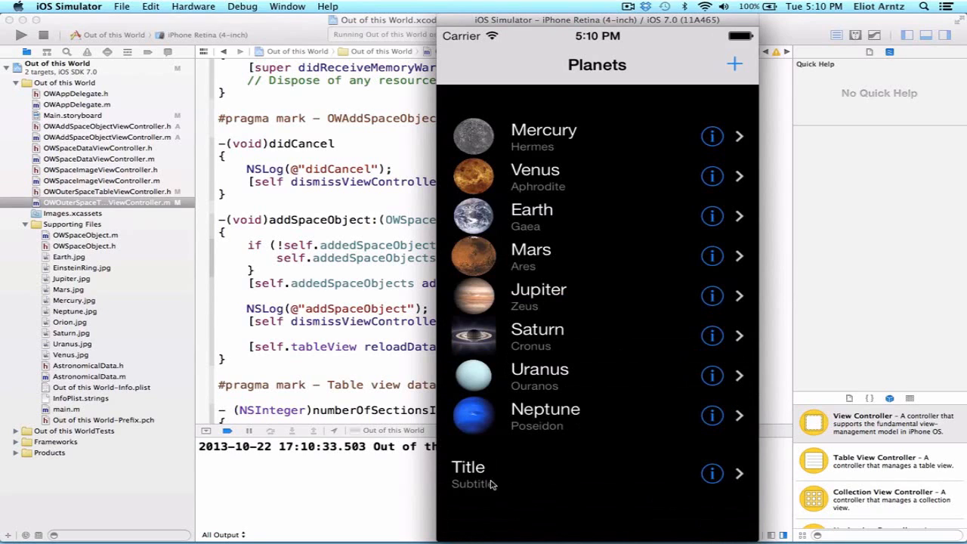
mouse_move(485, 475)
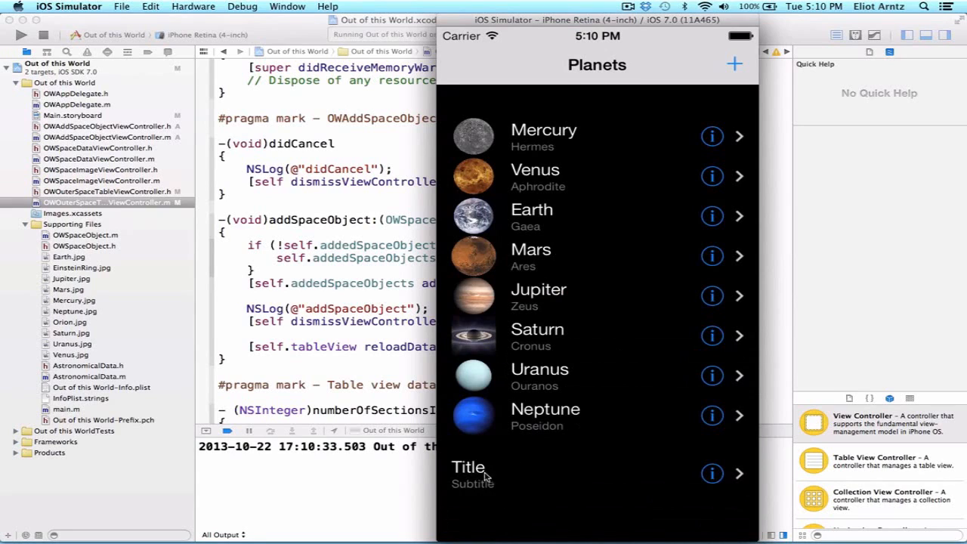
mouse_move(492, 464)
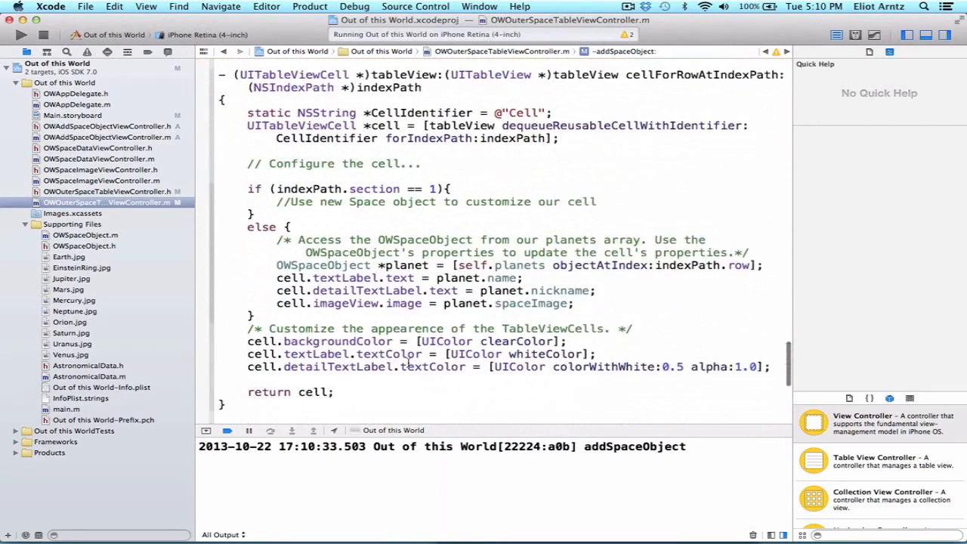
- Fetch the planet from self.addedSpaceObjects at indexPath.row in the section 1 branch
scroll(down, 3)
text(OWSpaceObject)
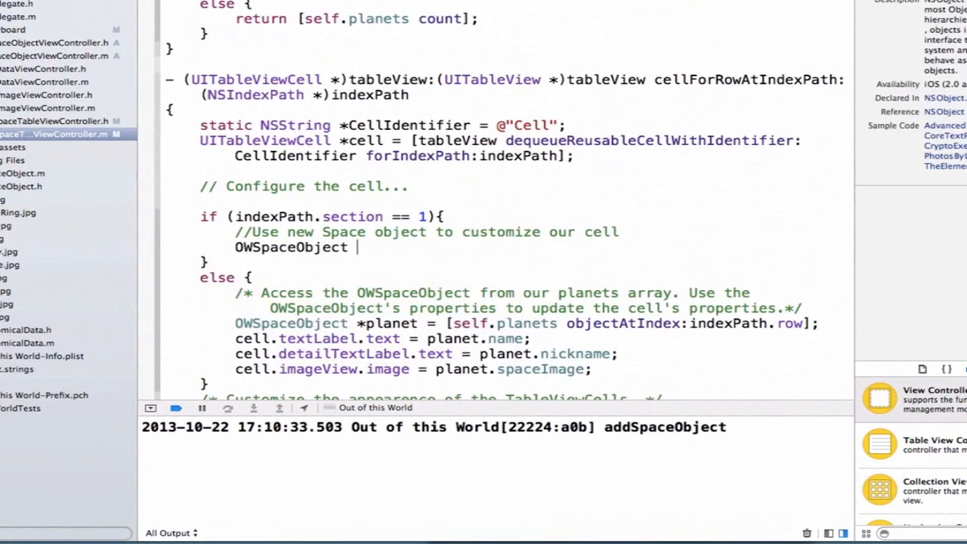
text(*planet = [)
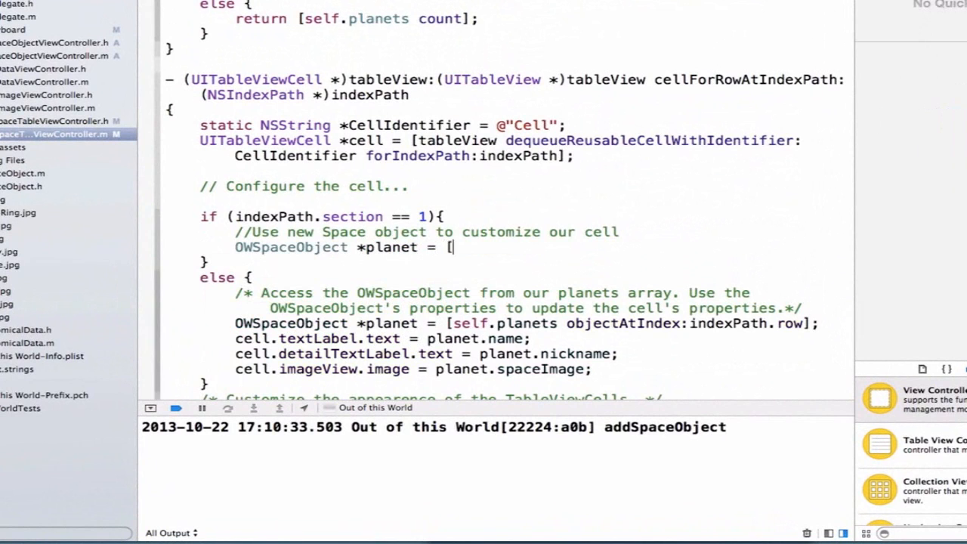
text(self.)
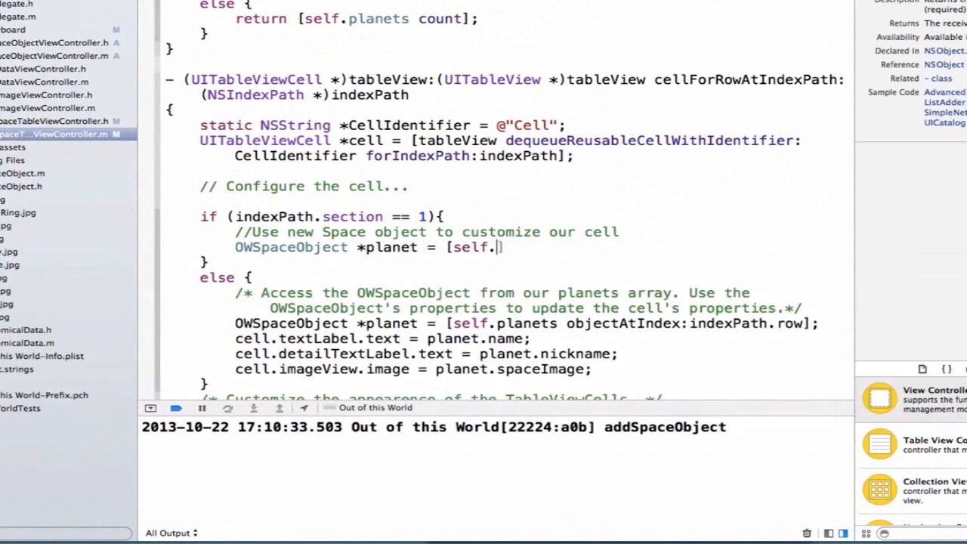
text(addedSpaceObjects objectAtIndex:indexPath.row];)
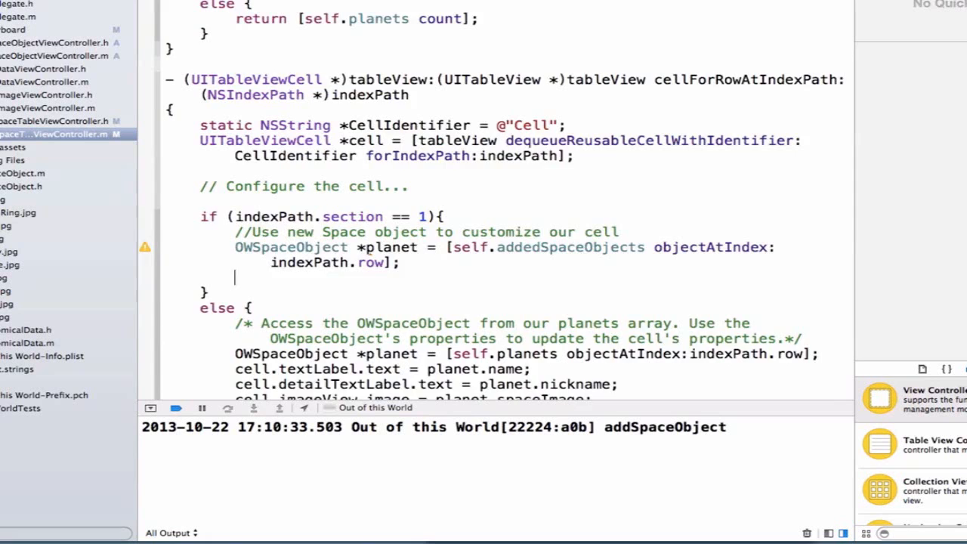
- Set the cell's textLabel to the planet's name and detailTextLabel to its nickname
scroll(down, 3)
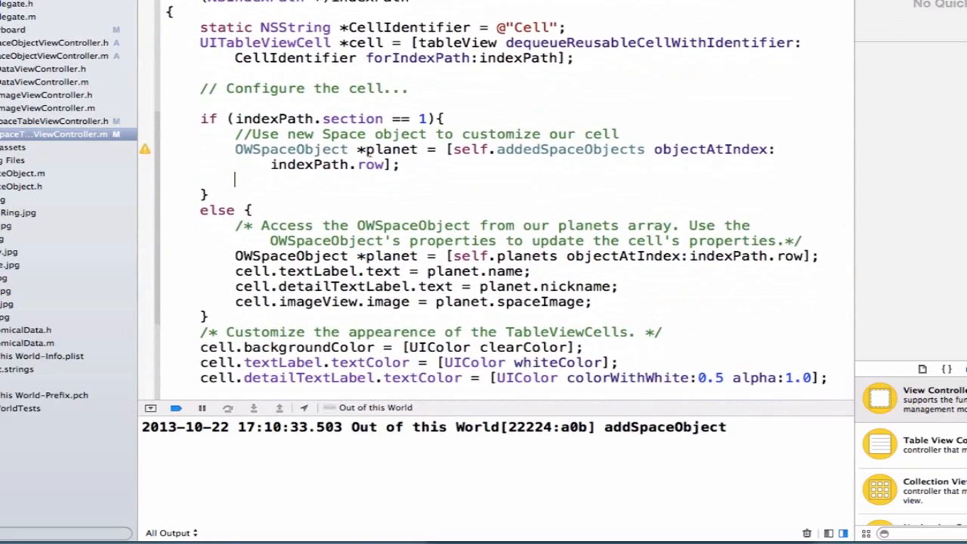
text(cell.textLabel.text = planet.name;)
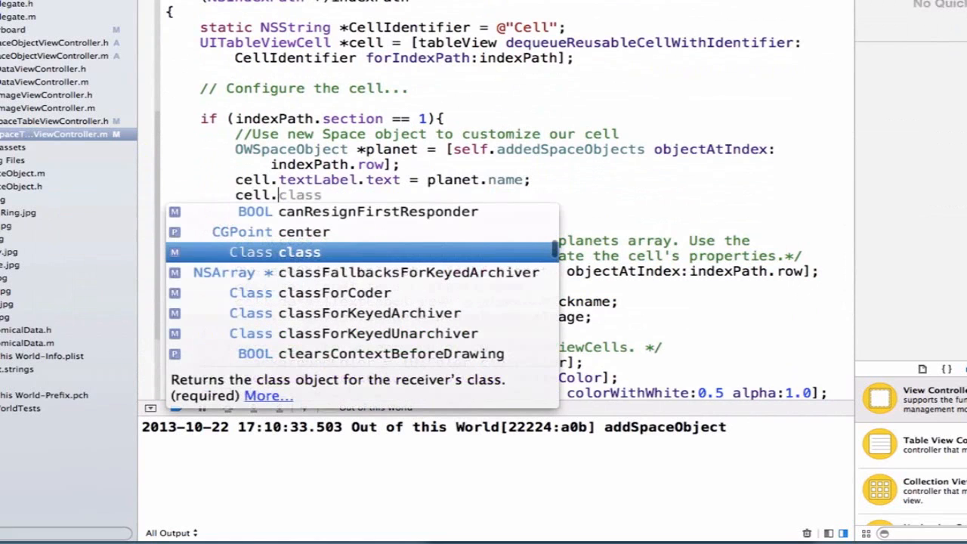
text(de)
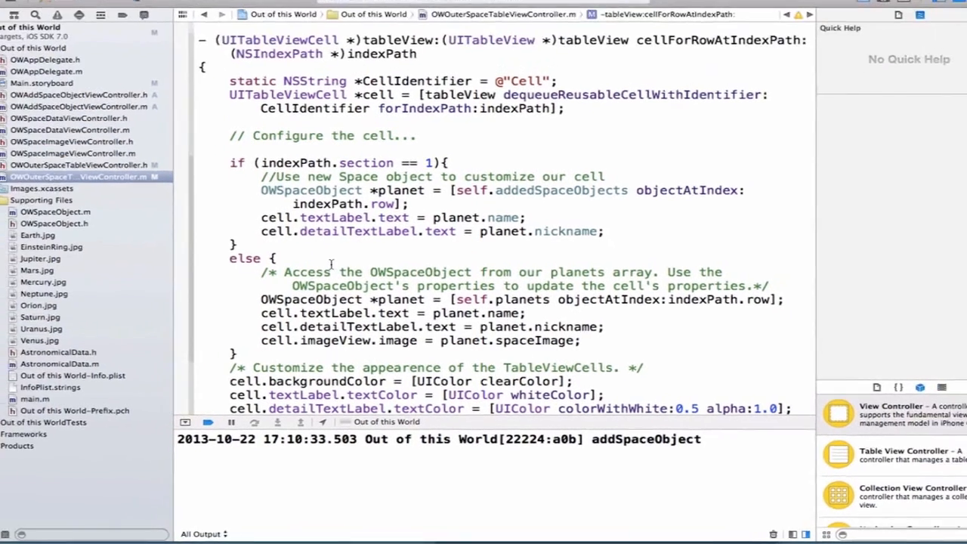
click(369, 253)
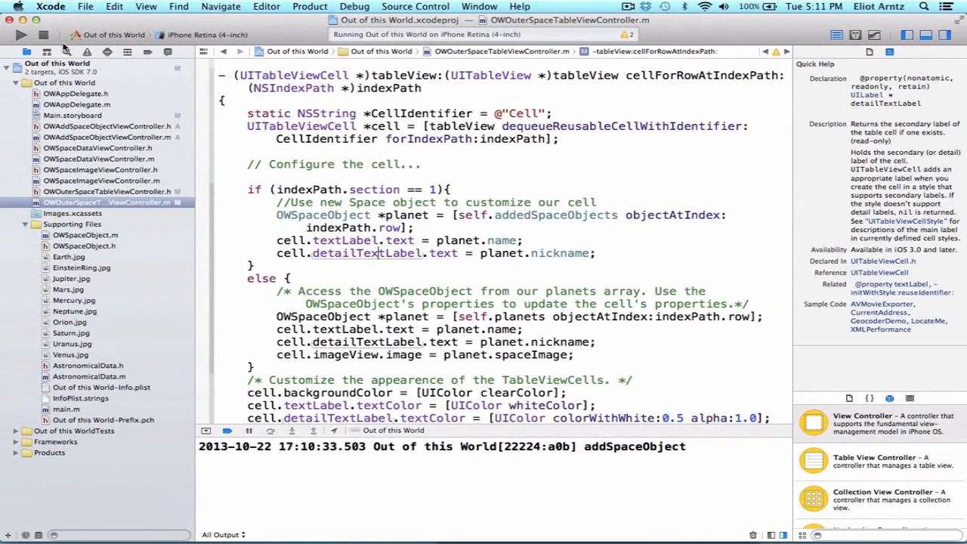
- Rerun the app and add Pluto with fact 'Discovered in 1930', now shown as Pluto/Hades below Neptune
click(21, 39)
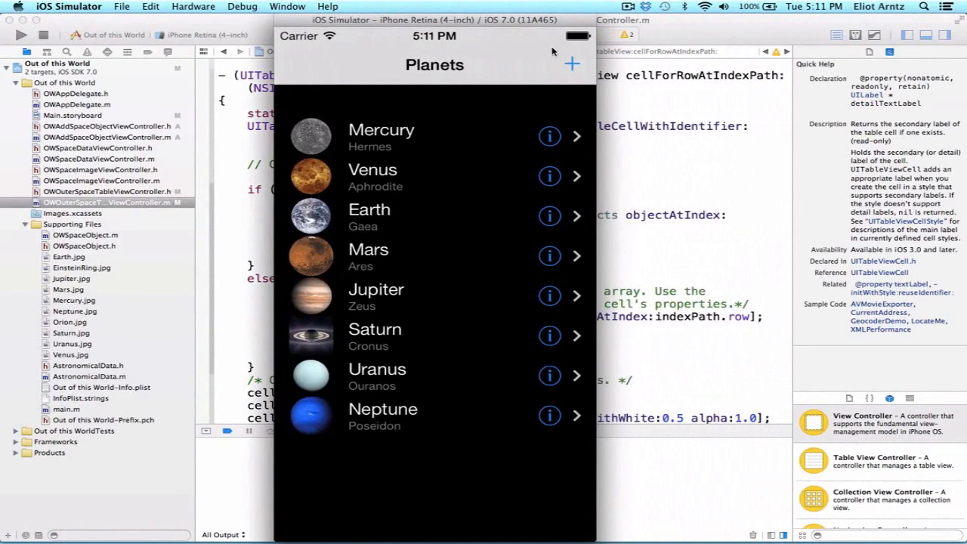
click(569, 64)
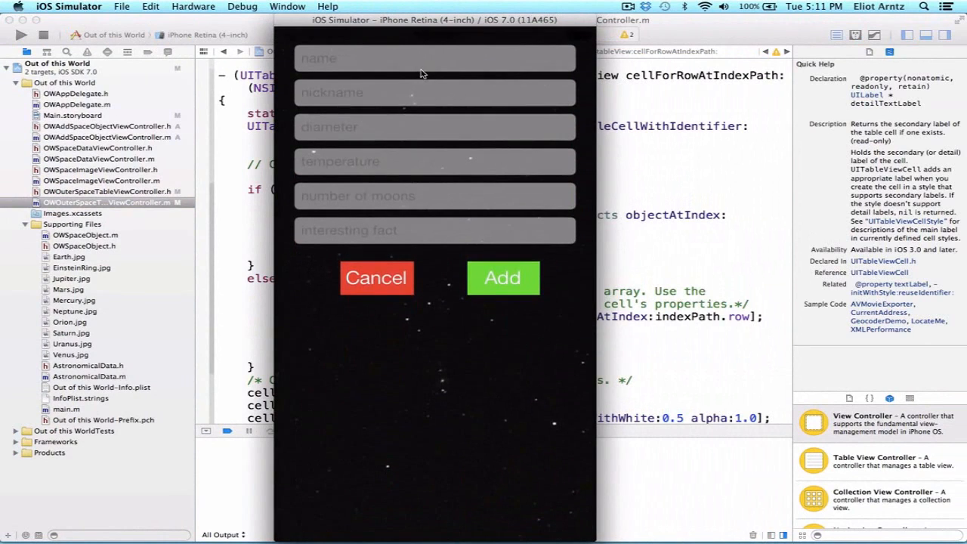
text(Pluto)
text(D)
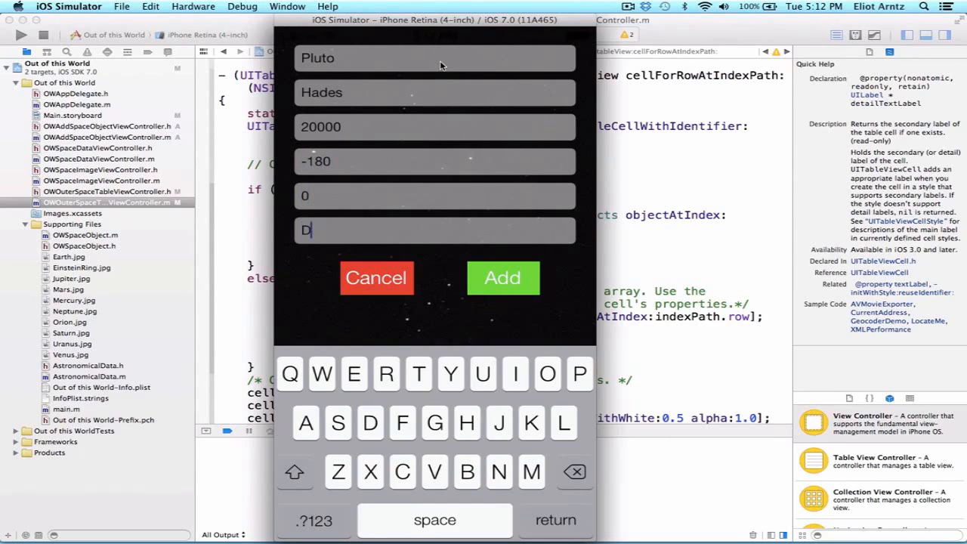
text(iscovered in 1)
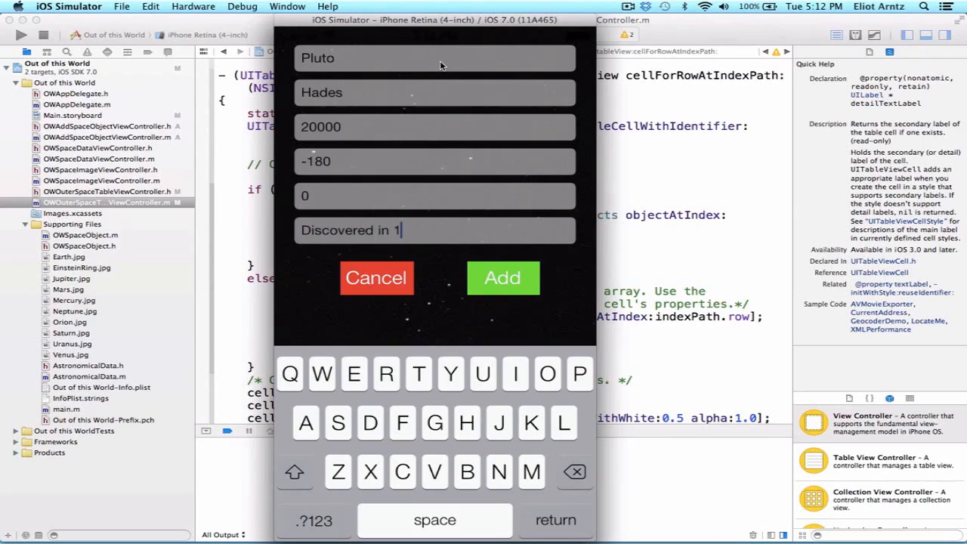
click(502, 278)
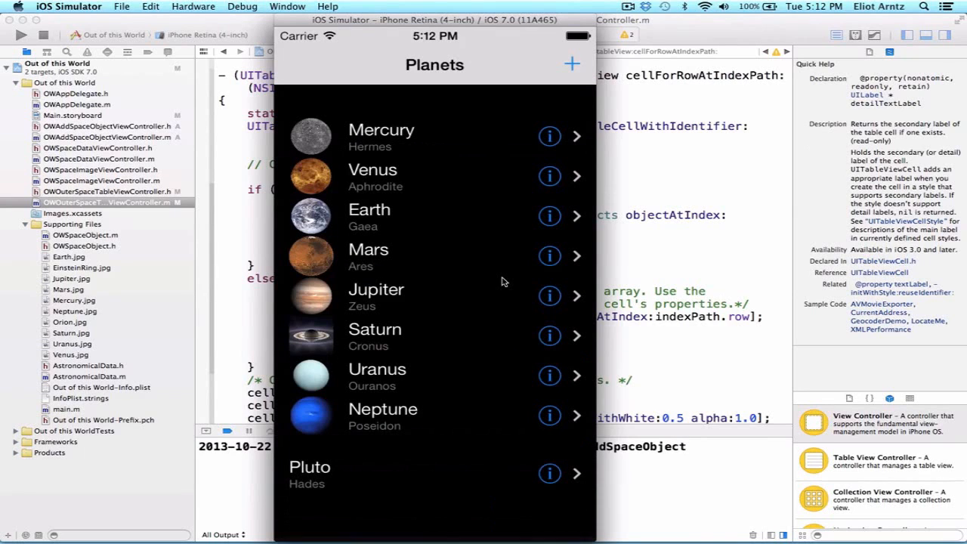
mouse_move(305, 483)
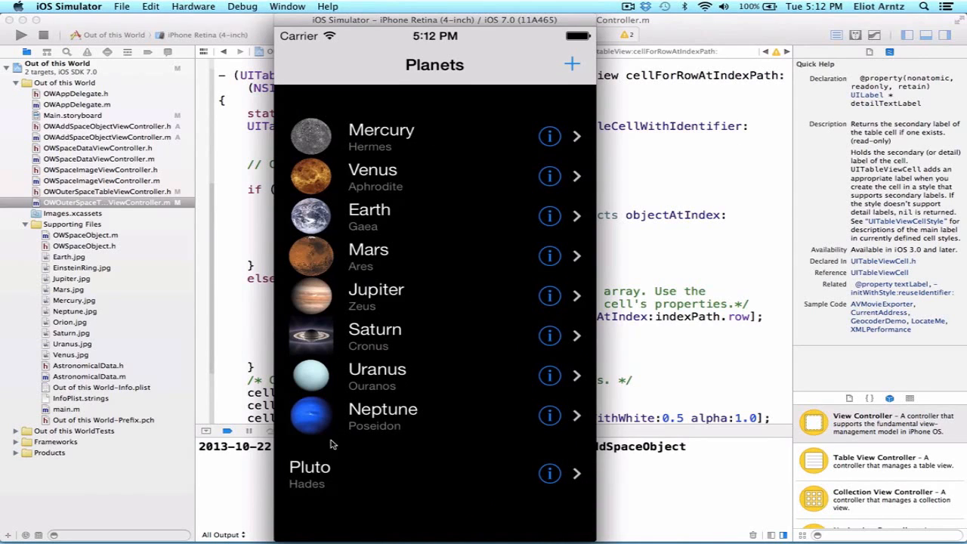
mouse_move(317, 475)
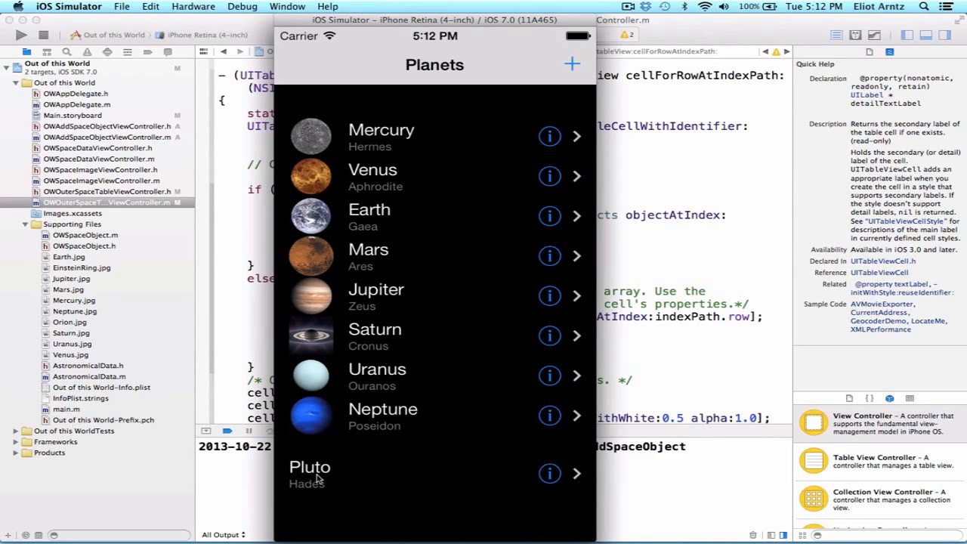
mouse_move(363, 249)
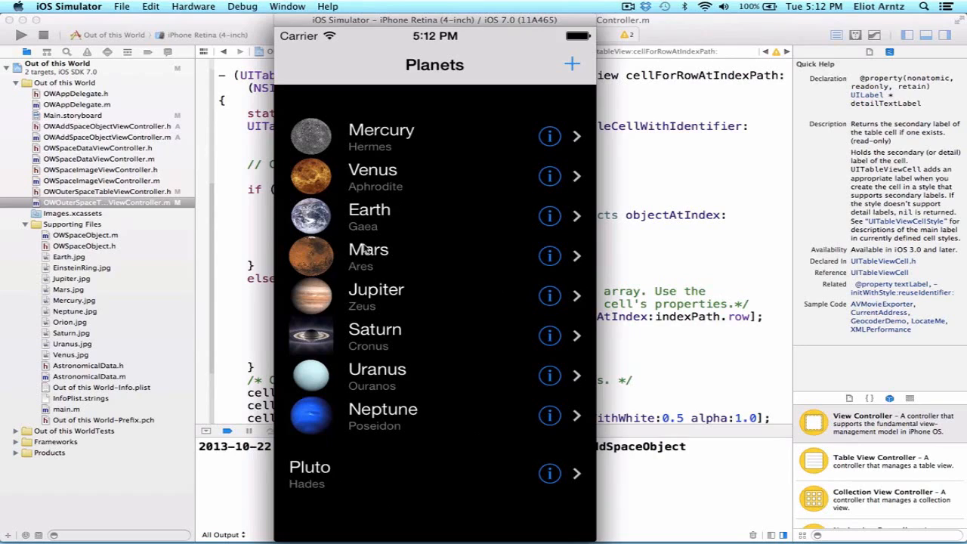